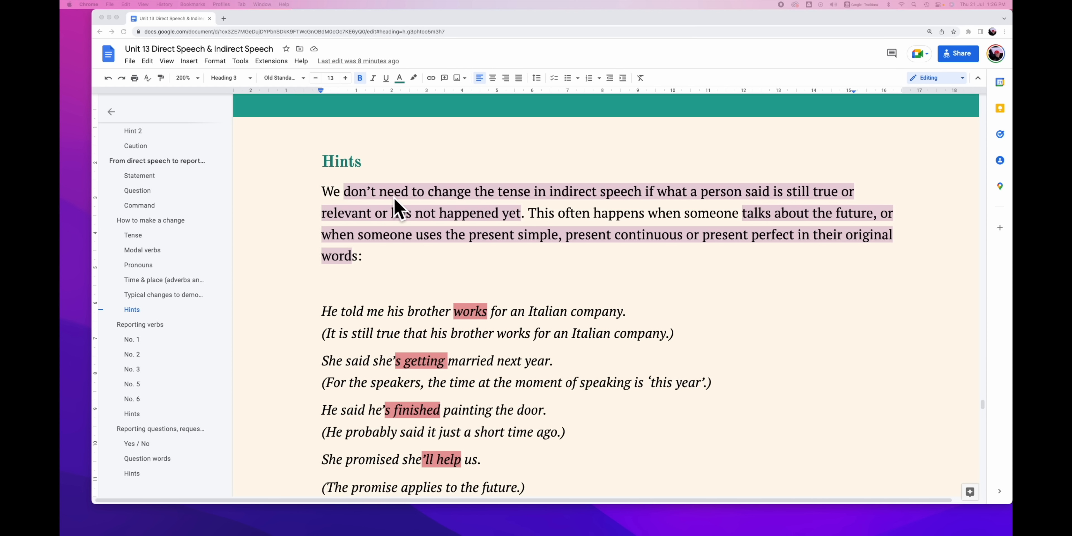
- Jump between the Reporting verbs, reporting questions and Hints sections via the outline
{"action": "scroll", "scroll_direction": "down", "scroll_amount": 3}
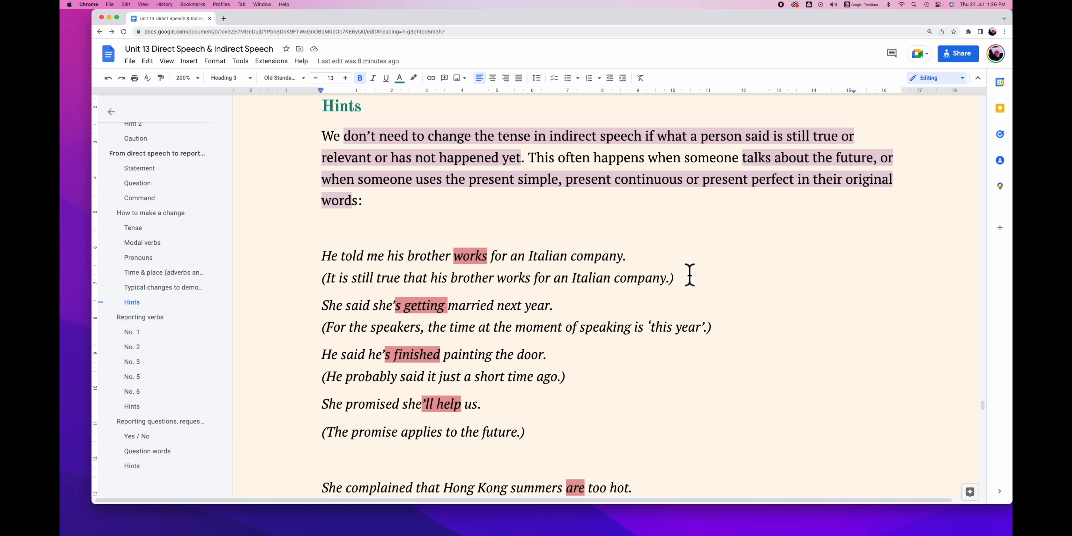
{"action": "left_click", "coordinate": [140, 316]}
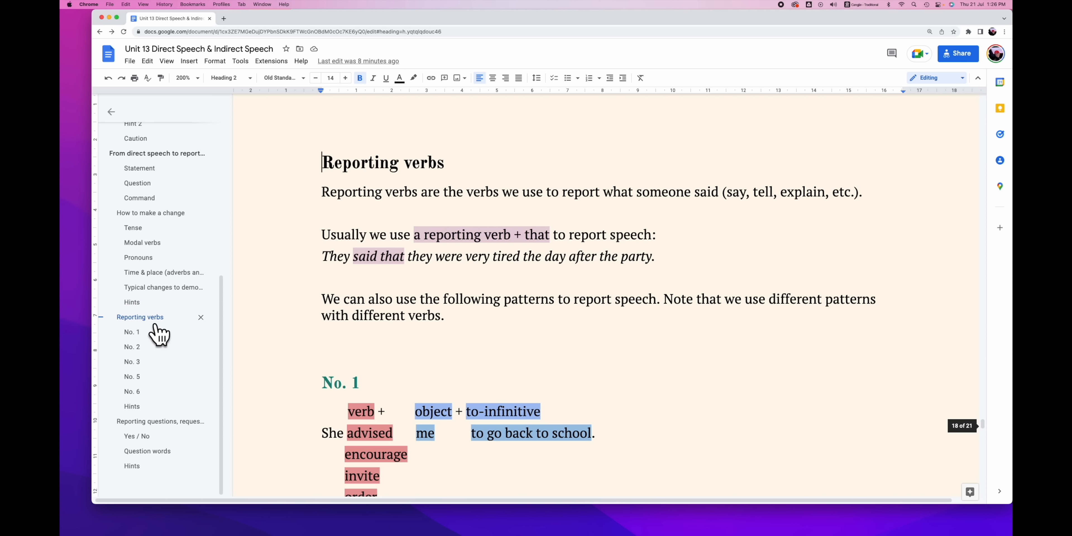
{"action": "scroll", "scroll_direction": "down", "scroll_amount": 3}
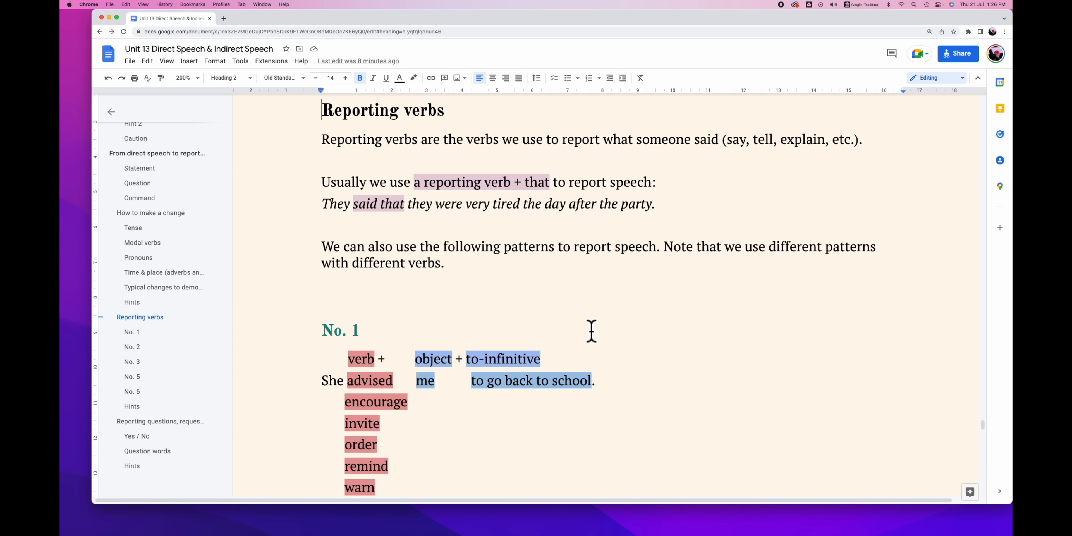
{"action": "scroll", "scroll_direction": "down", "scroll_amount": 3}
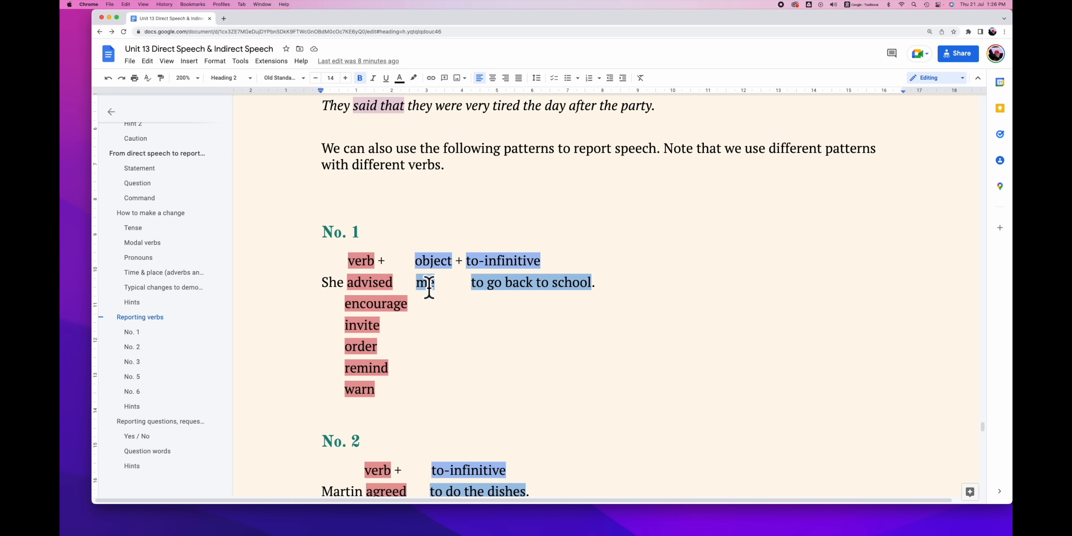
{"action": "left_click", "coordinate": [152, 421]}
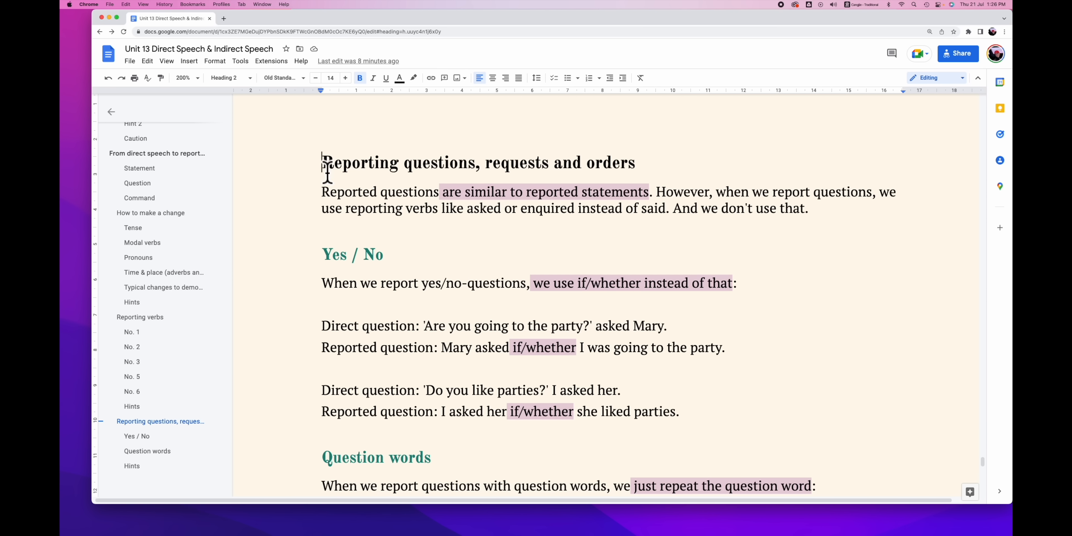
{"action": "mouse_move", "coordinate": [704, 169]}
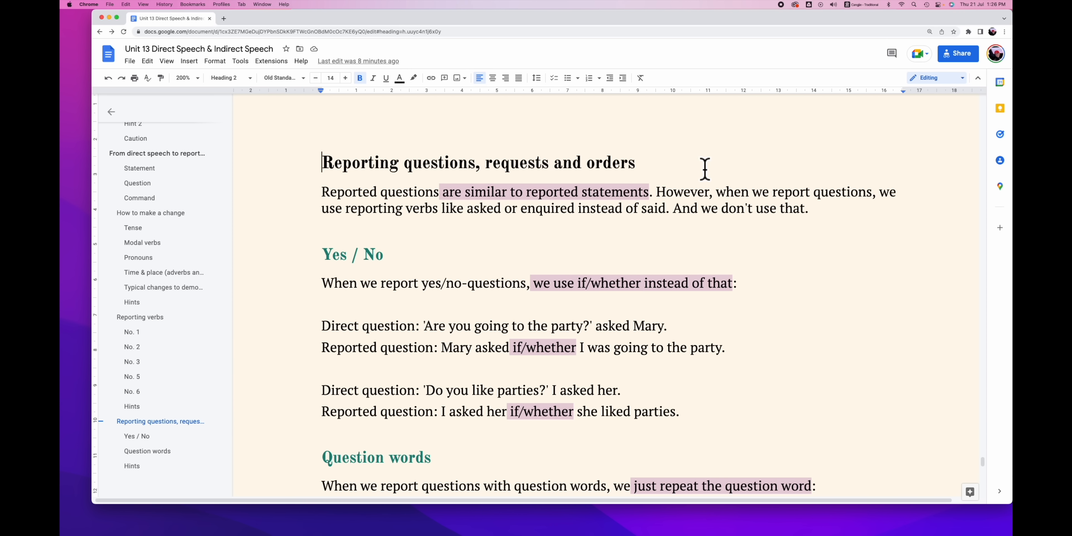
{"action": "mouse_move", "coordinate": [609, 183]}
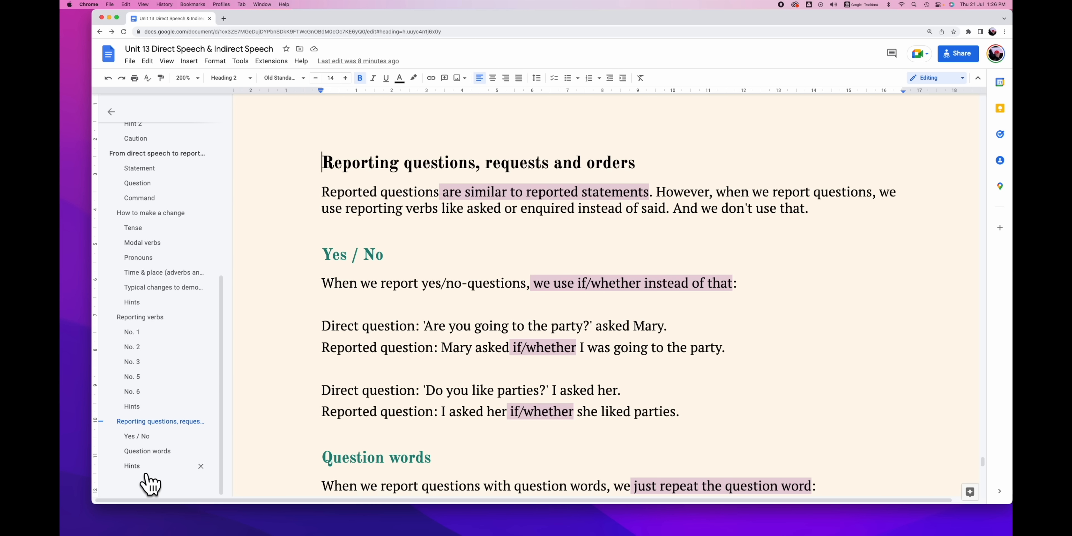
{"action": "left_click", "coordinate": [131, 466]}
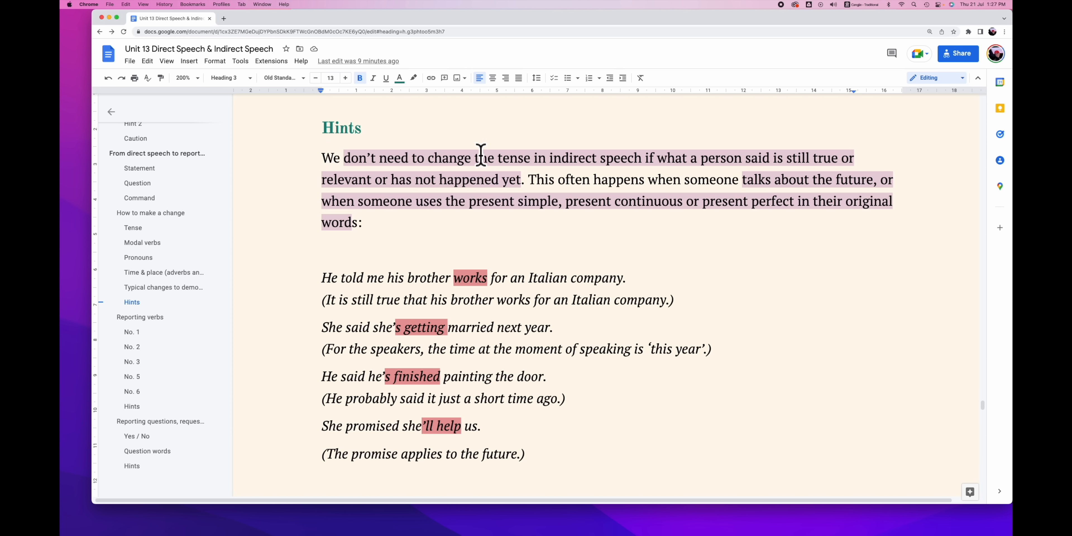
{"action": "mouse_move", "coordinate": [604, 164]}
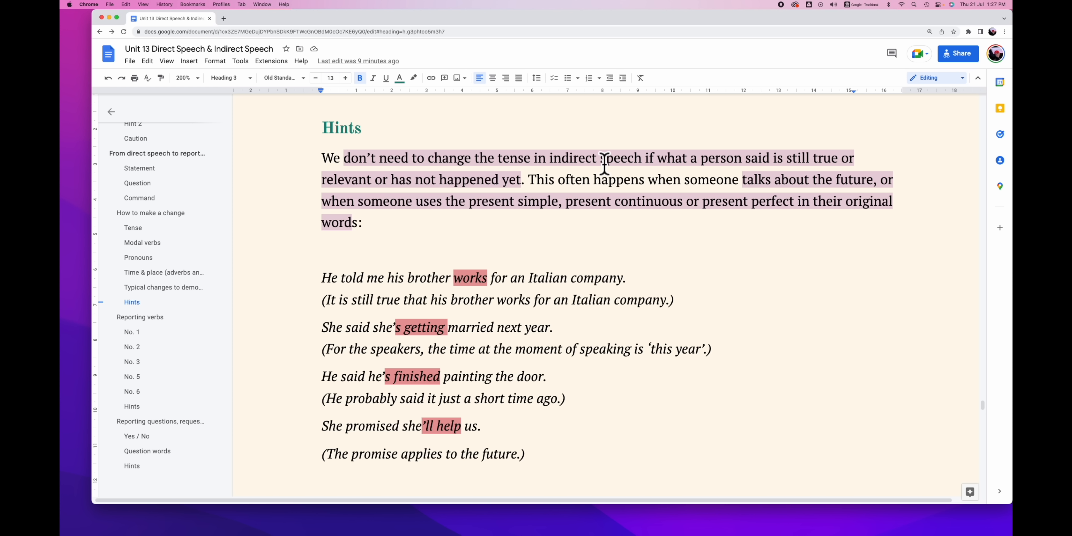
{"action": "mouse_move", "coordinate": [680, 161]}
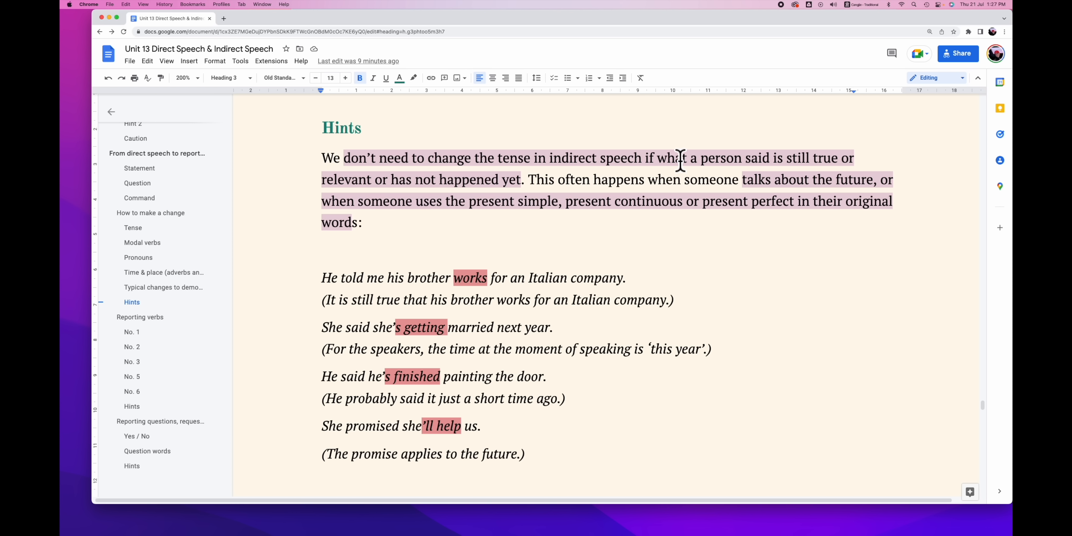
{"action": "mouse_move", "coordinate": [777, 159]}
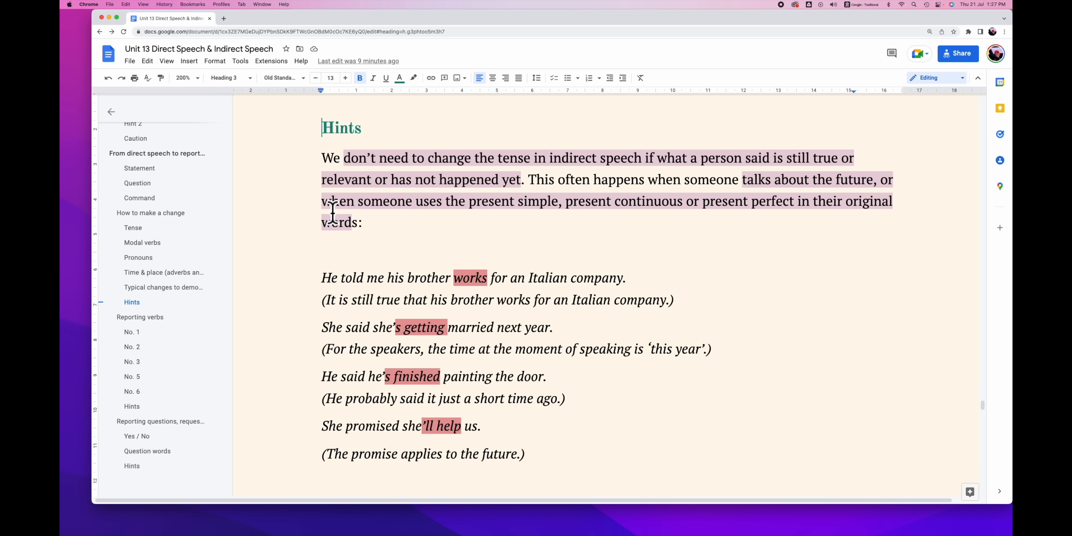
{"action": "mouse_move", "coordinate": [460, 202]}
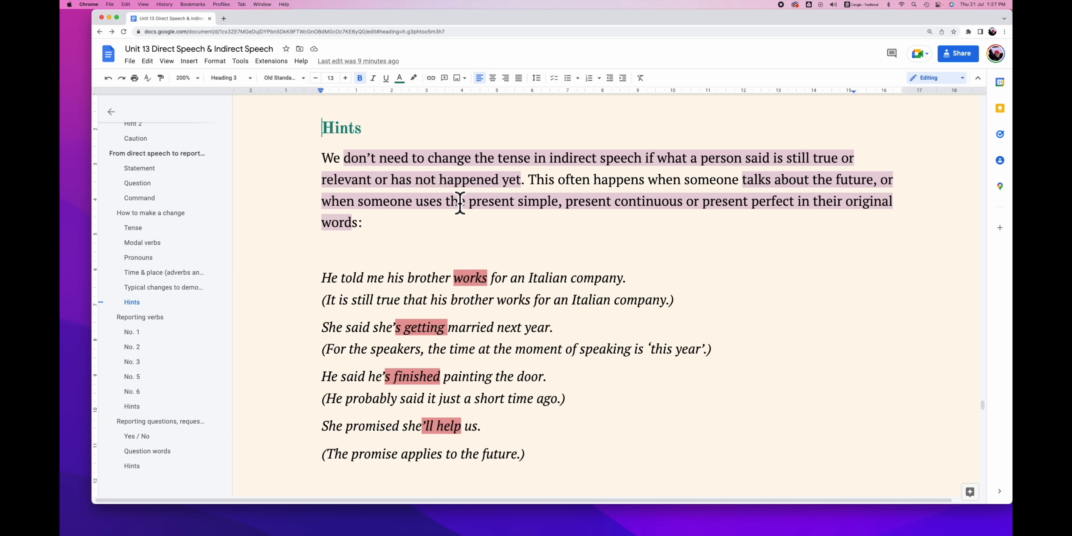
{"action": "mouse_move", "coordinate": [630, 234]}
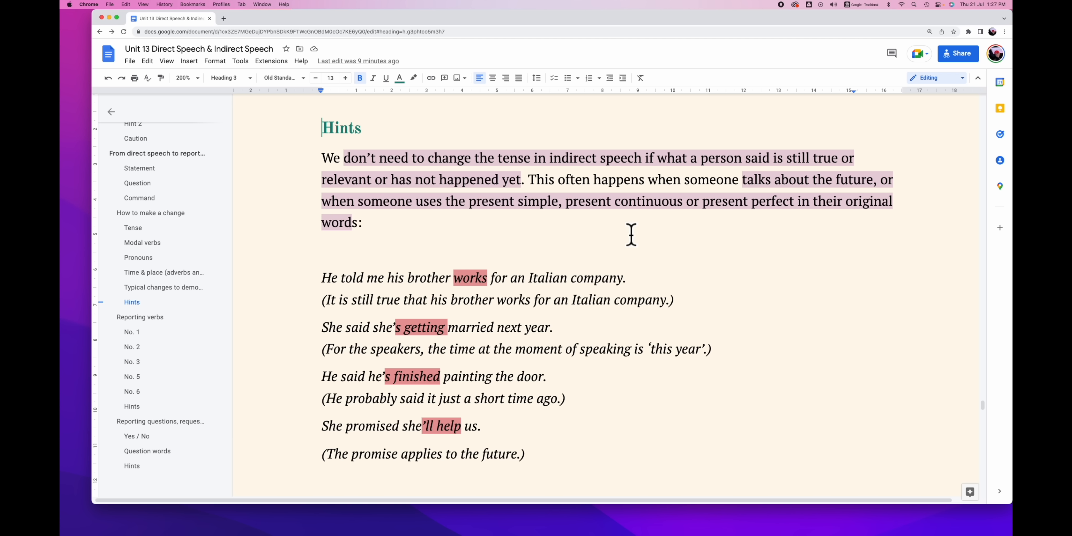
- Highlight 's getting' and the explanation about the moment of speaking in the example
{"action": "scroll", "scroll_direction": "down", "scroll_amount": 3}
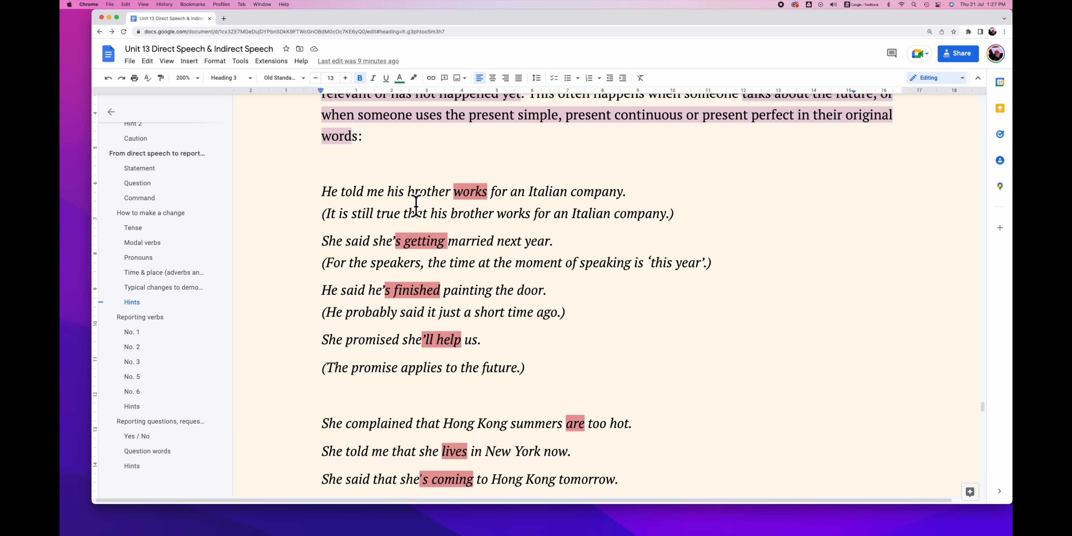
{"action": "mouse_move", "coordinate": [523, 201]}
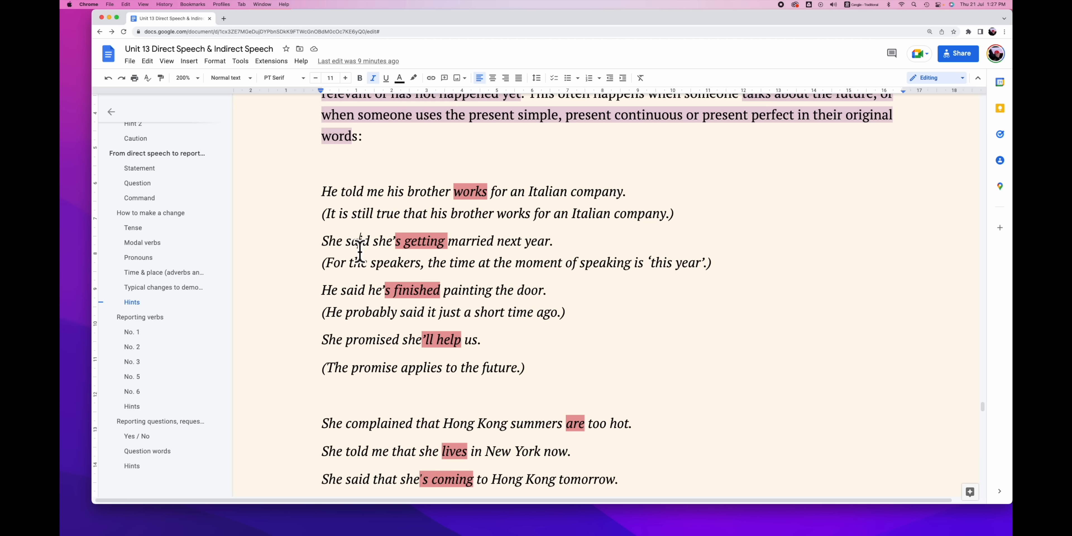
{"action": "left_click_drag", "start_coordinate": [385, 241], "coordinate": [479, 241]}
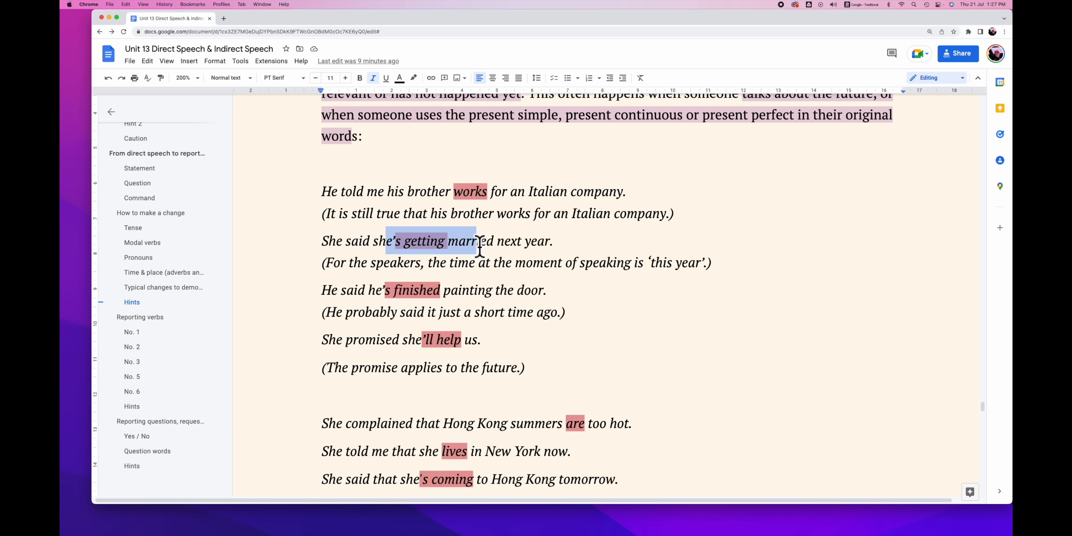
{"action": "left_click_drag", "start_coordinate": [386, 241], "coordinate": [594, 262]}
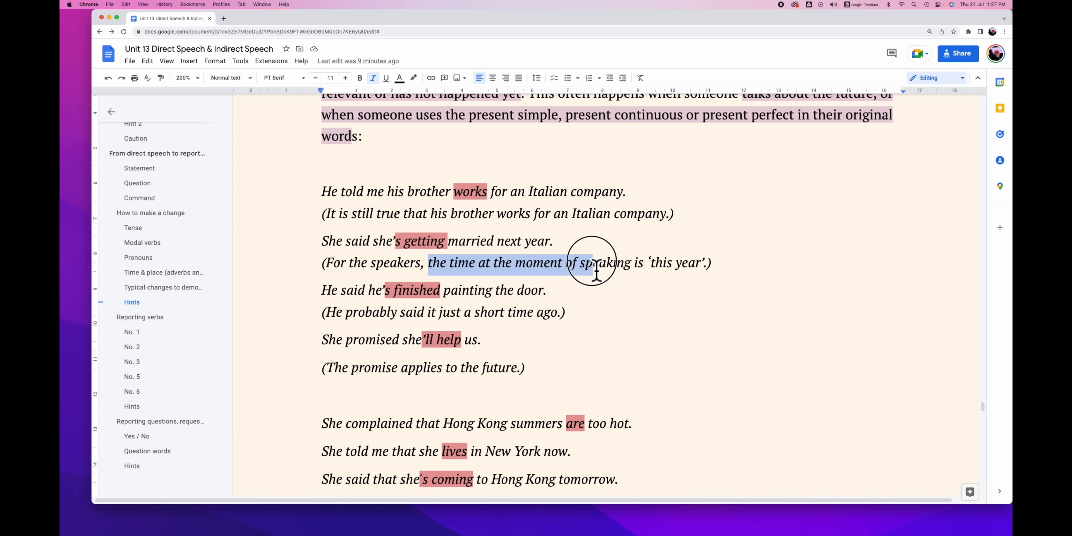
{"action": "left_click_drag", "start_coordinate": [594, 263], "coordinate": [707, 263]}
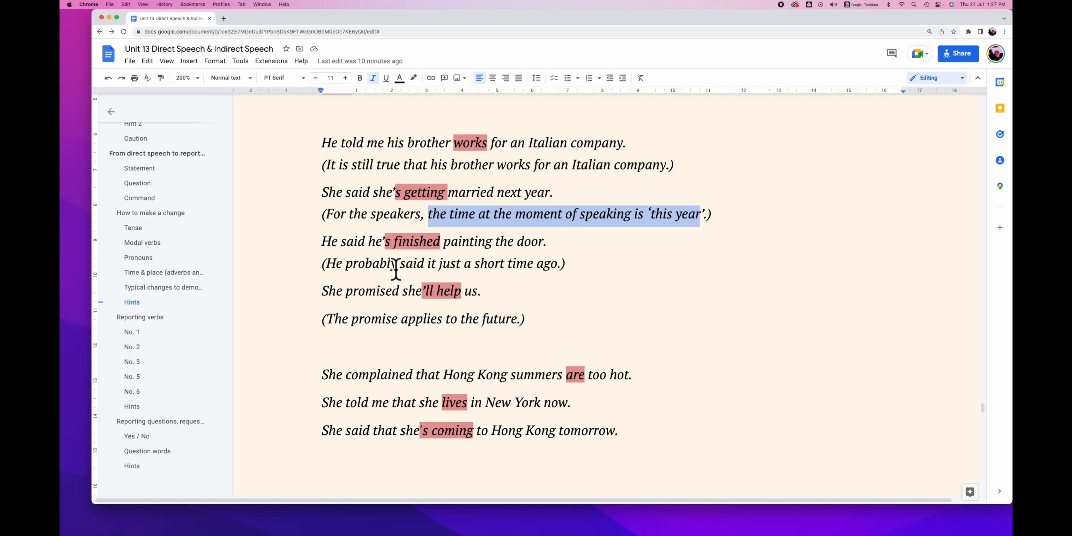
{"action": "mouse_move", "coordinate": [491, 274]}
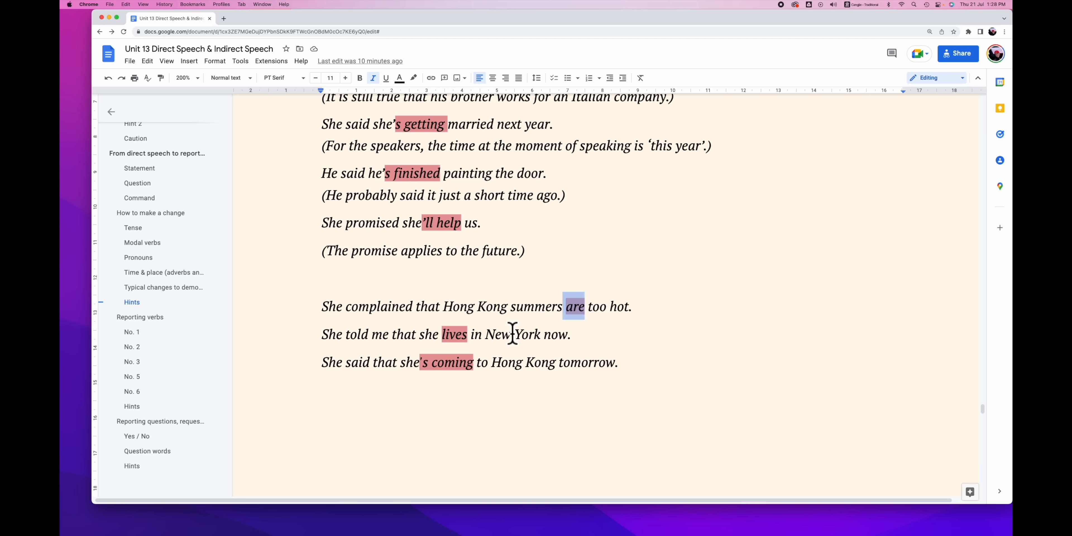
{"action": "mouse_move", "coordinate": [431, 345]}
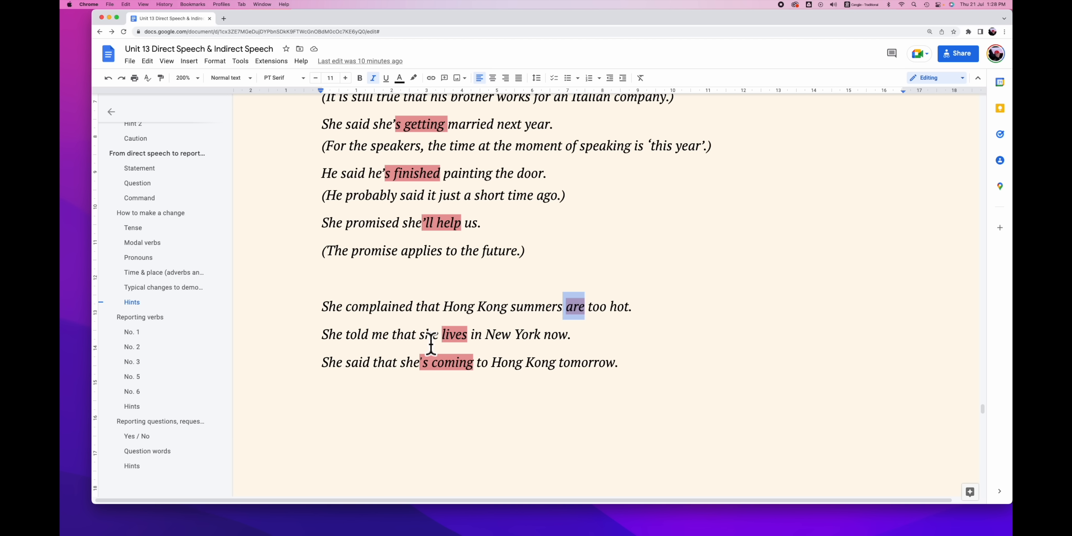
- Mark the verb 'say' among the examples and scroll down to the No. 1 pattern list
{"action": "scroll", "scroll_direction": "down", "scroll_amount": 3}
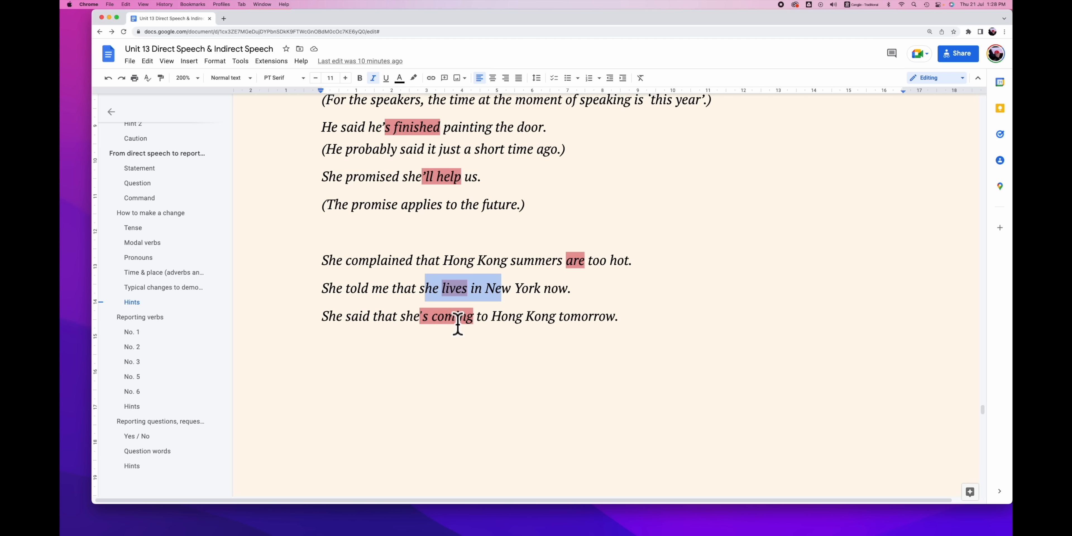
{"action": "mouse_move", "coordinate": [636, 341]}
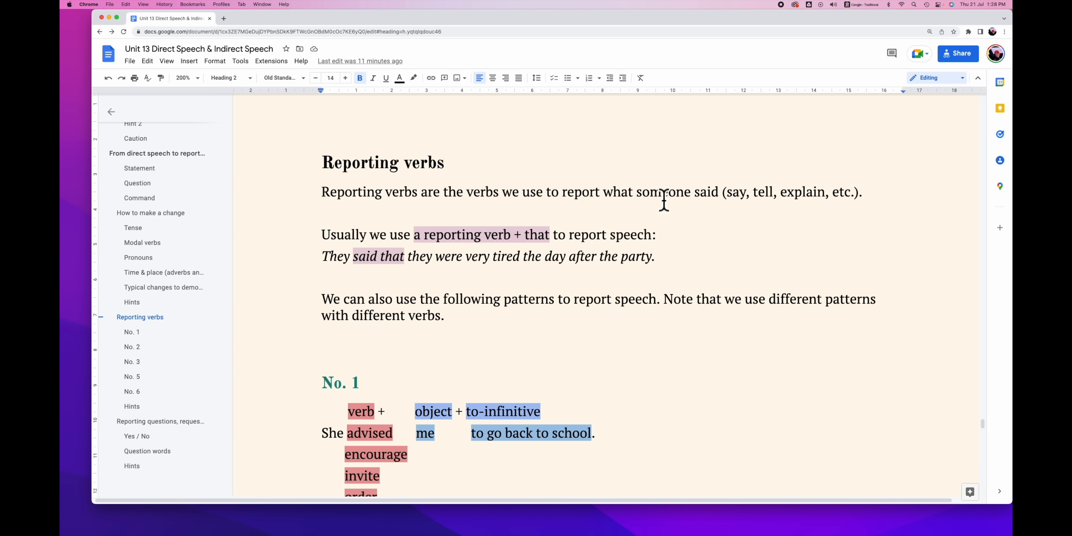
{"action": "double_click", "coordinate": [737, 191]}
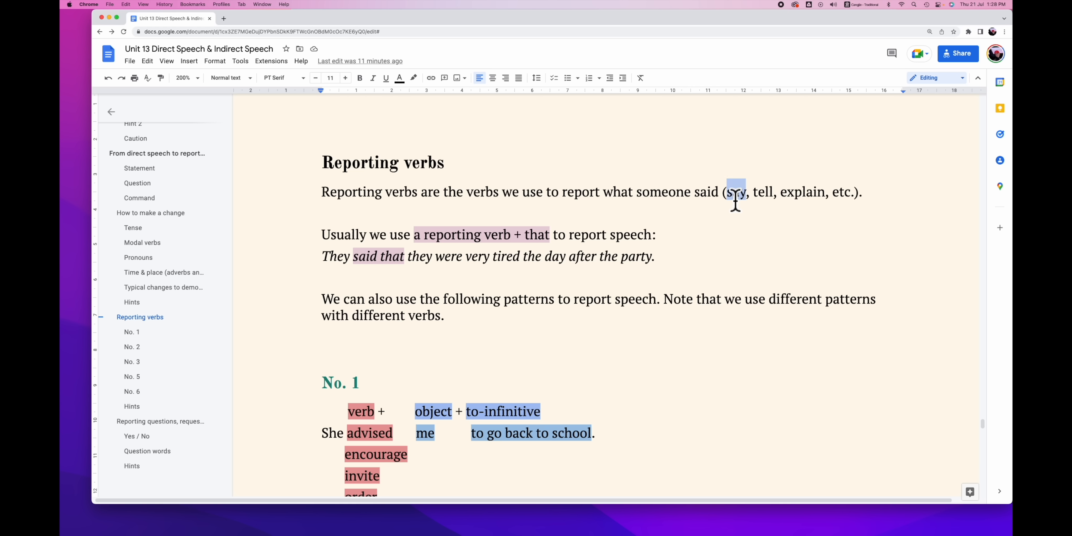
{"action": "mouse_move", "coordinate": [814, 192]}
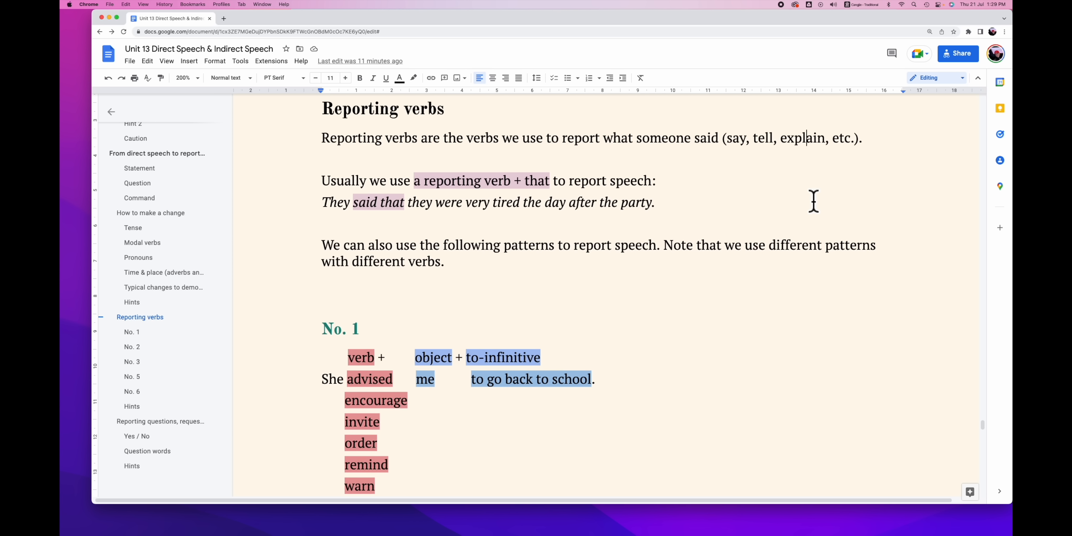
{"action": "scroll", "scroll_direction": "down", "scroll_amount": 3}
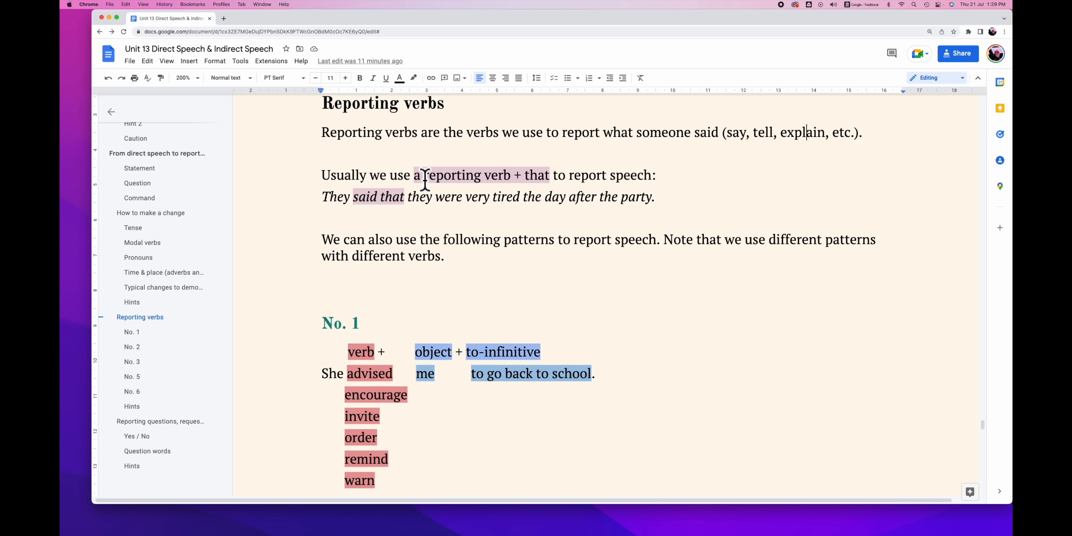
{"action": "mouse_move", "coordinate": [564, 186]}
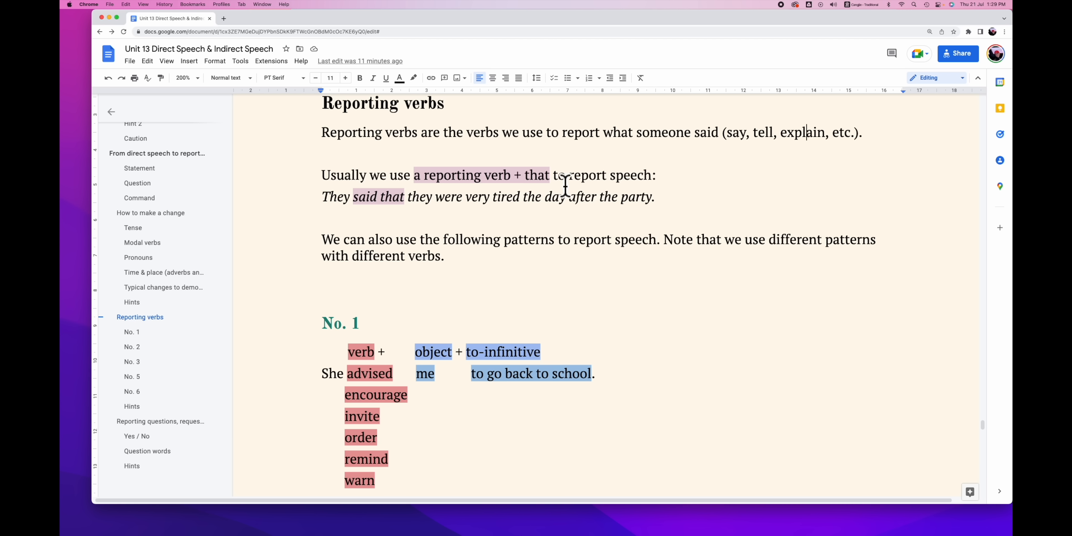
{"action": "mouse_move", "coordinate": [354, 204]}
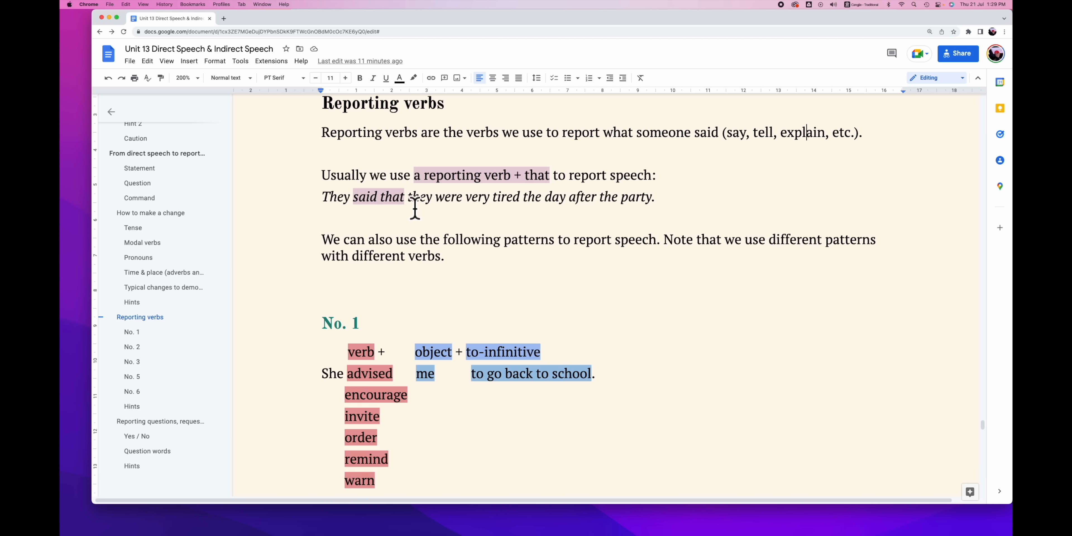
{"action": "mouse_move", "coordinate": [592, 212]}
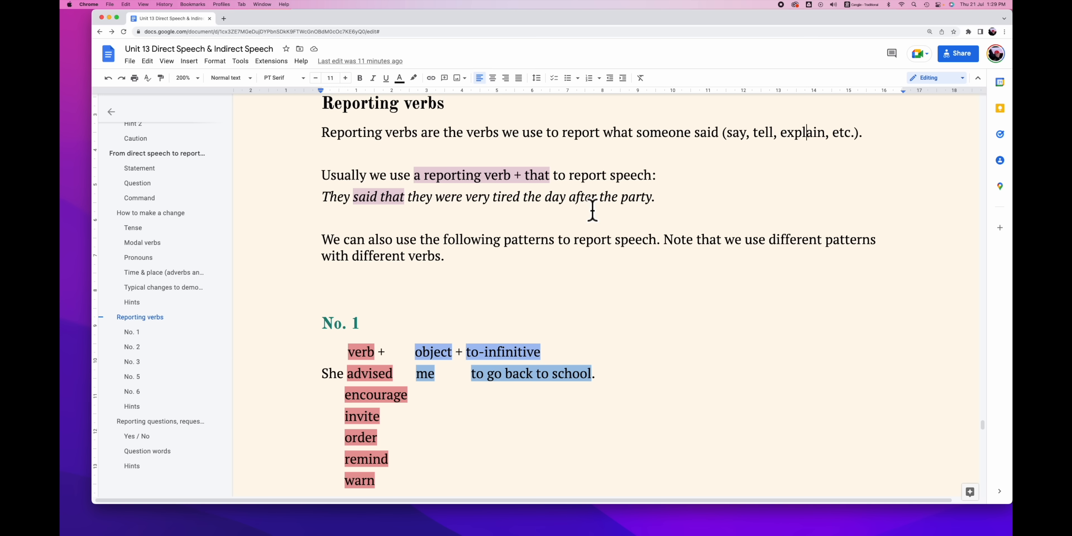
{"action": "scroll", "scroll_direction": "down", "scroll_amount": 3}
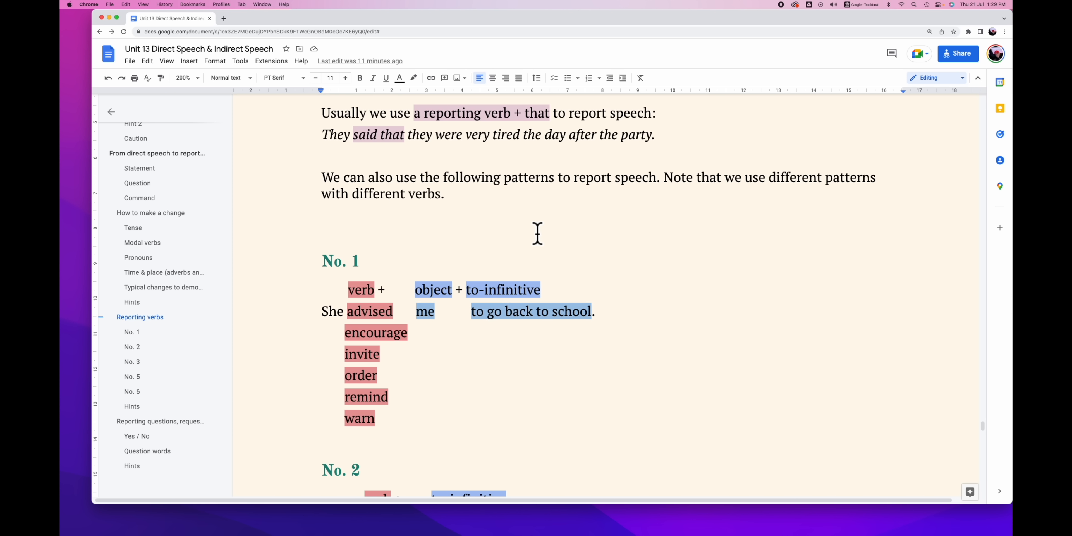
{"action": "mouse_move", "coordinate": [514, 196]}
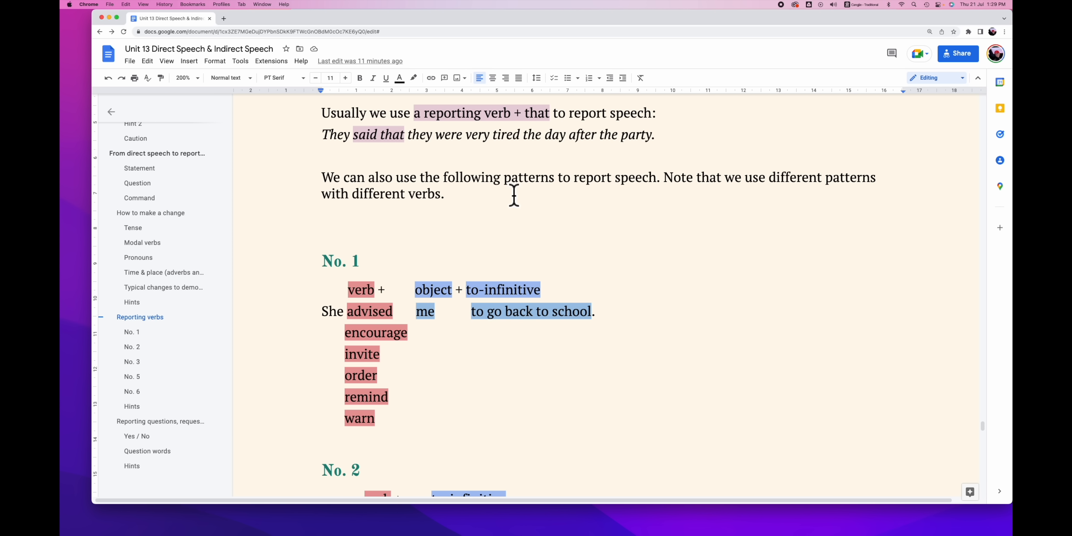
{"action": "mouse_move", "coordinate": [686, 207]}
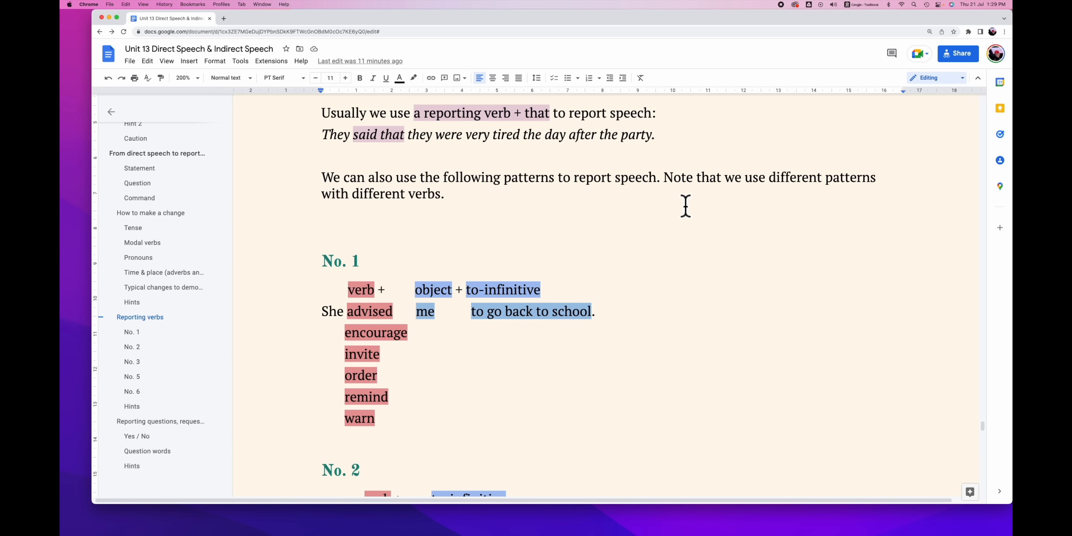
{"action": "scroll", "scroll_direction": "down", "scroll_amount": 3}
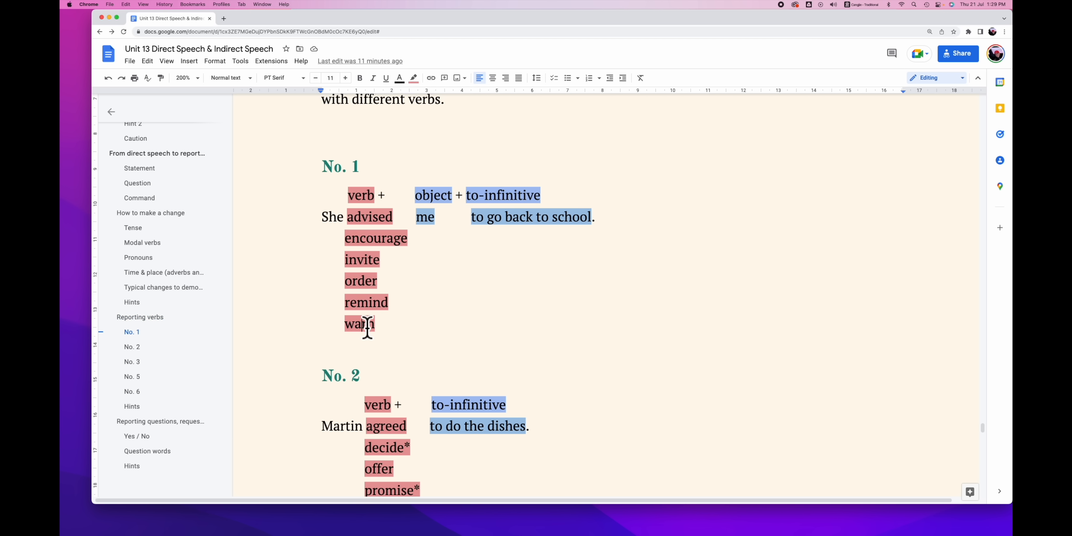
{"action": "mouse_move", "coordinate": [430, 220]}
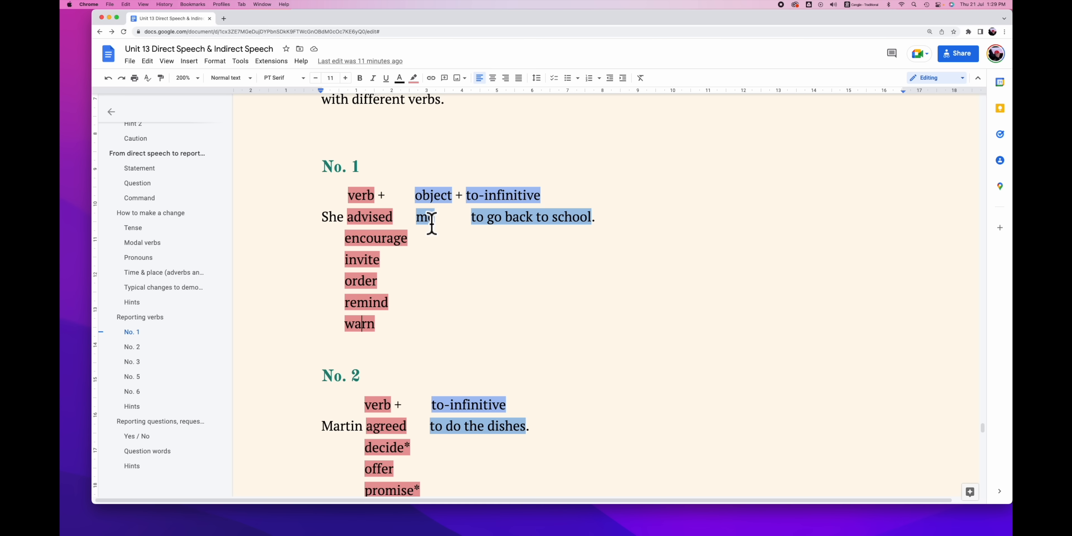
- Scroll past patterns No. 2 and No. 3 to show No. 4, No. 5 and No. 6
{"action": "scroll", "scroll_direction": "down", "scroll_amount": 3}
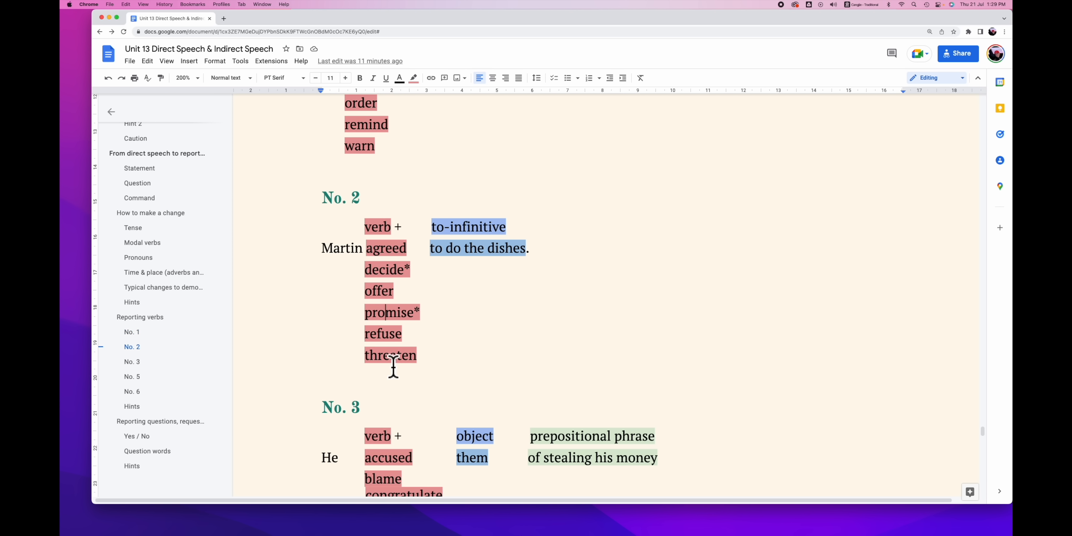
{"action": "mouse_move", "coordinate": [432, 263]}
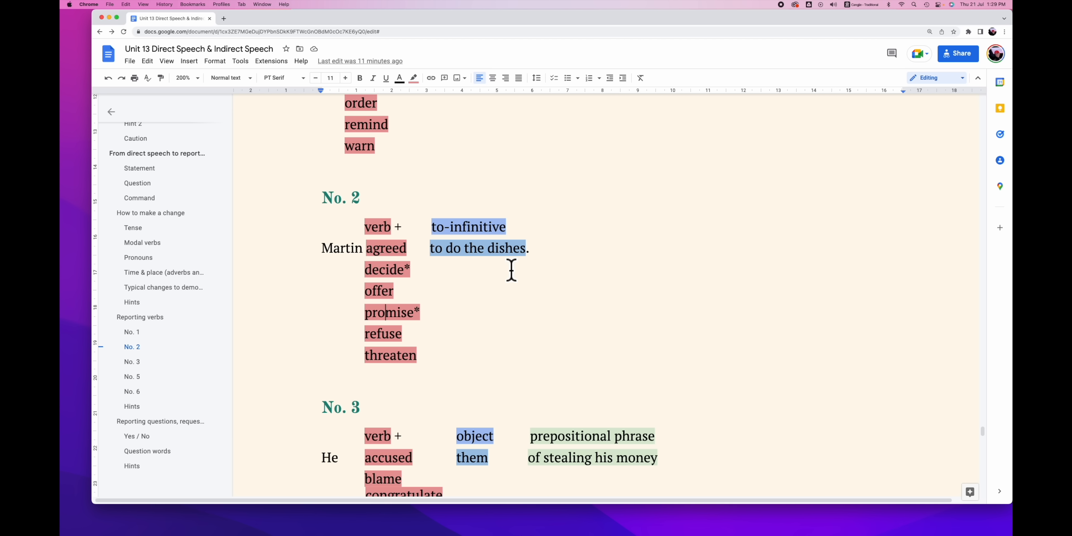
{"action": "scroll", "scroll_direction": "down", "scroll_amount": 3}
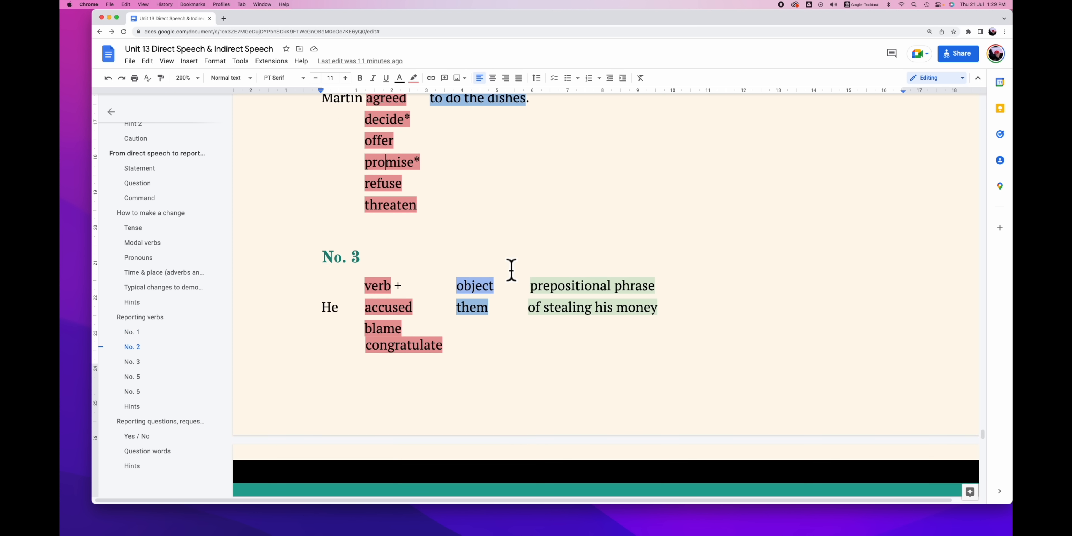
{"action": "scroll", "scroll_direction": "down", "scroll_amount": 3}
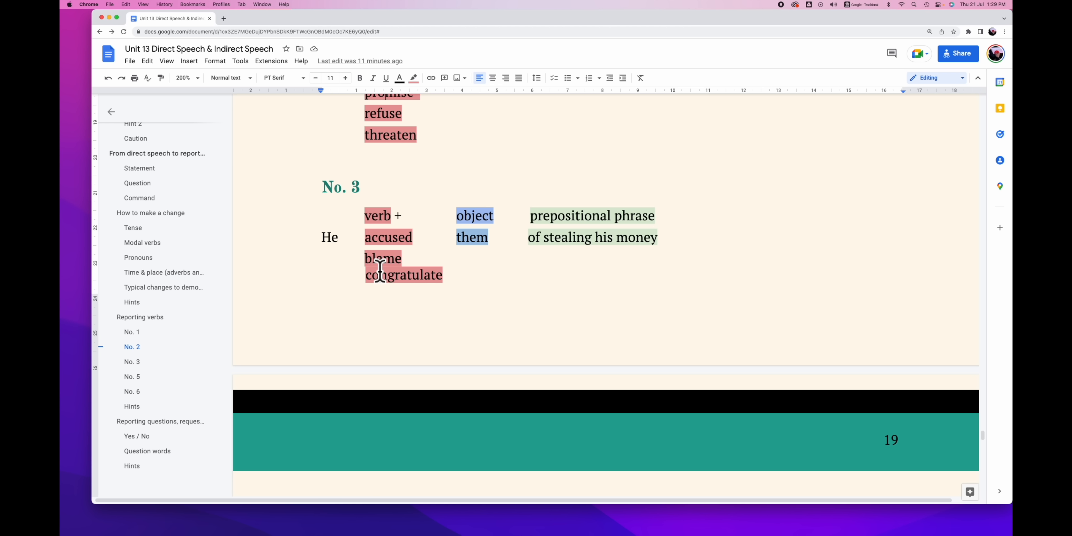
{"action": "mouse_move", "coordinate": [470, 237]}
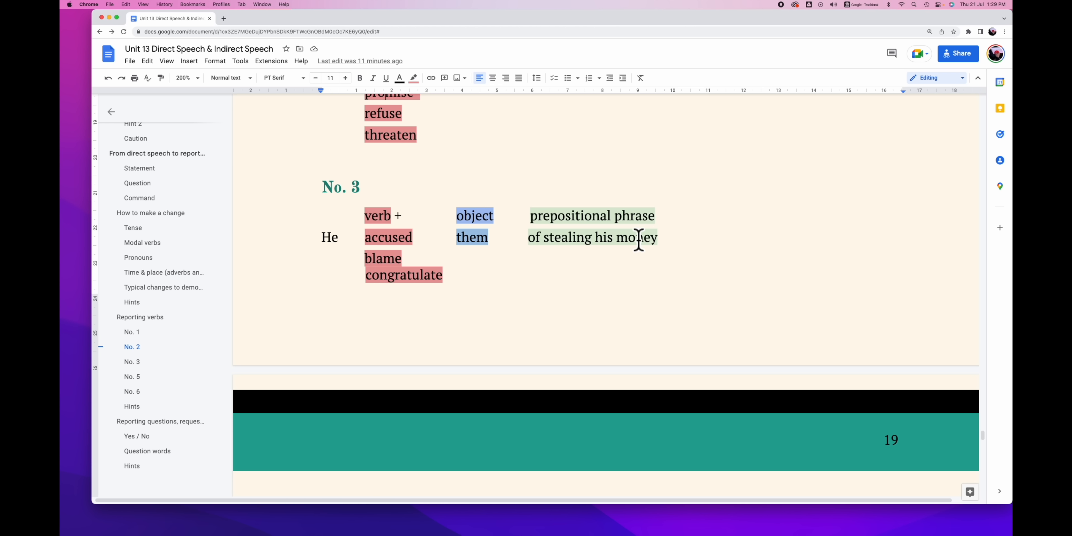
{"action": "scroll", "scroll_direction": "down", "scroll_amount": 3}
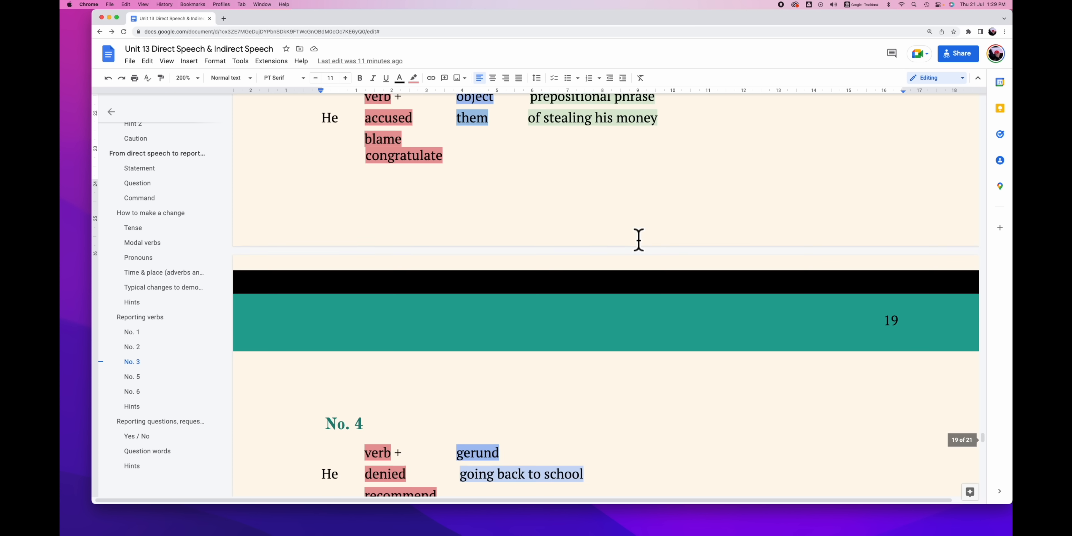
{"action": "scroll", "scroll_direction": "down", "scroll_amount": 3}
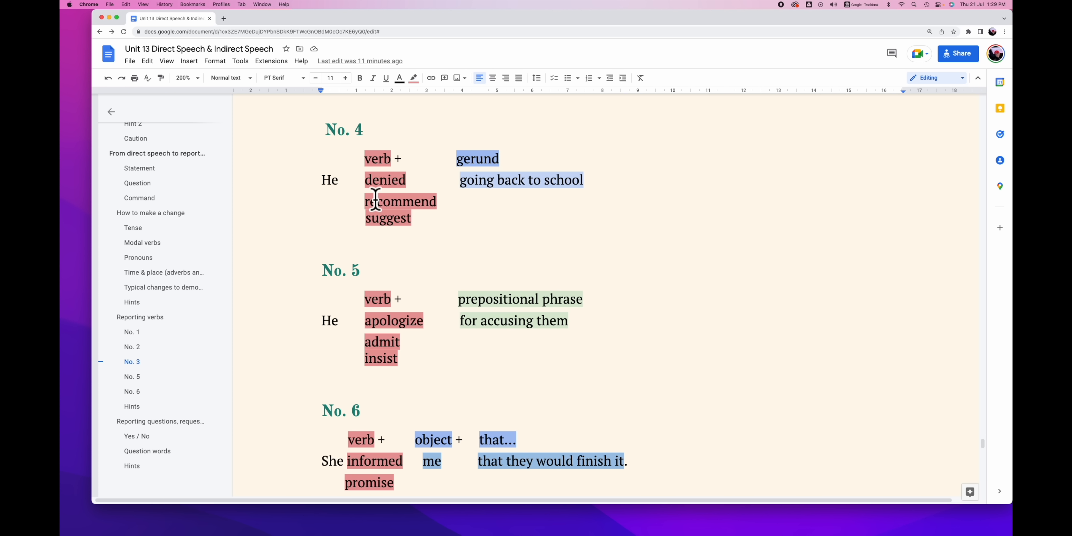
{"action": "mouse_move", "coordinate": [447, 180]}
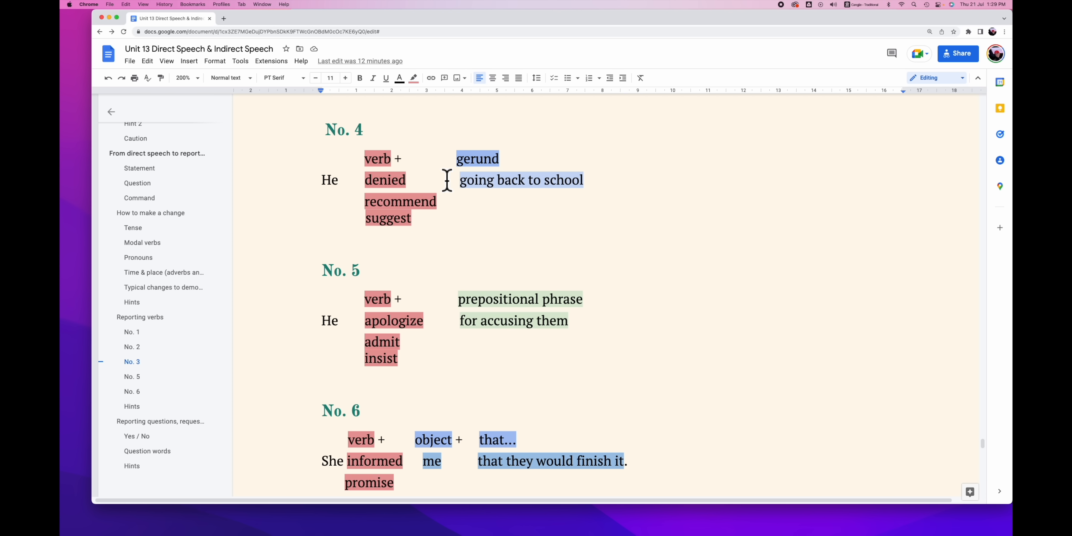
- Scroll past No. 5 to show pattern No. 6 and the Hints heading
{"action": "scroll", "scroll_direction": "down", "scroll_amount": 3}
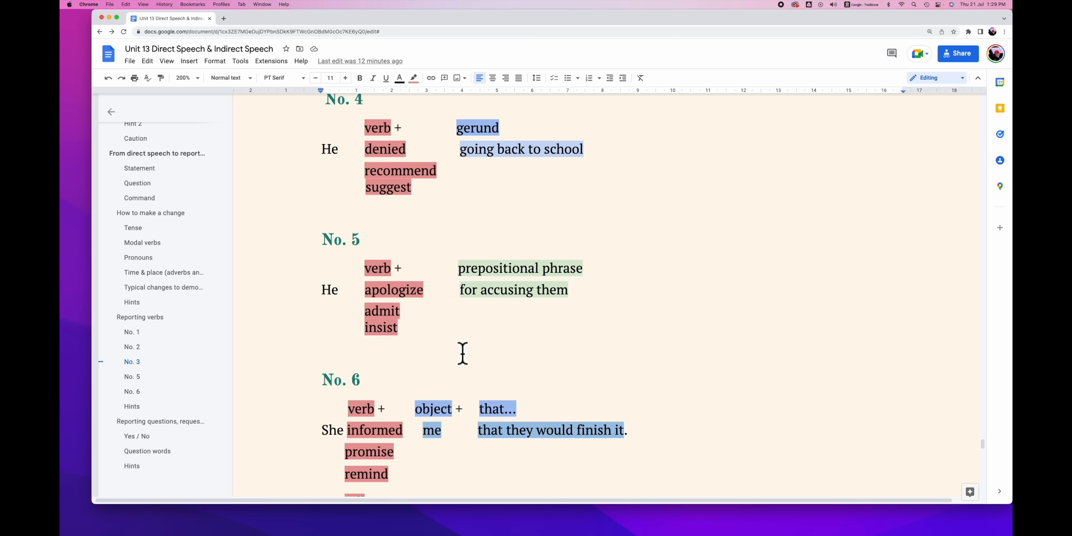
{"action": "scroll", "scroll_direction": "down", "scroll_amount": 3}
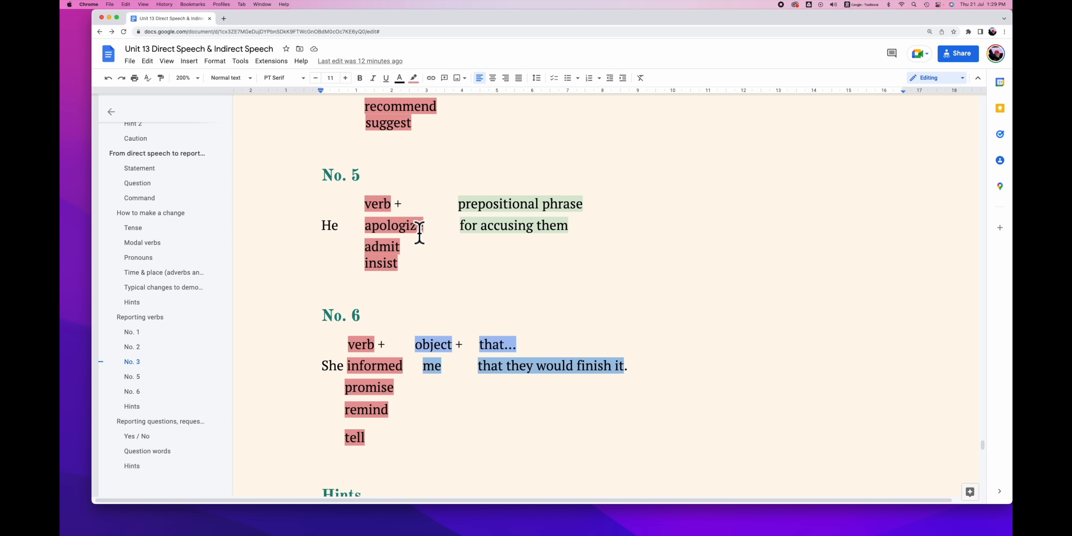
{"action": "mouse_move", "coordinate": [489, 240]}
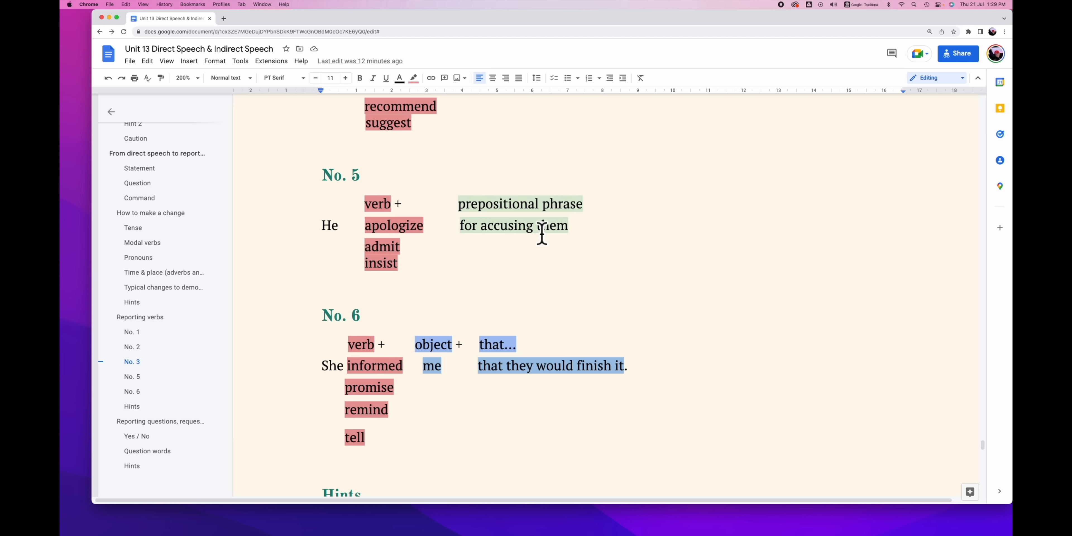
{"action": "scroll", "scroll_direction": "down", "scroll_amount": 3}
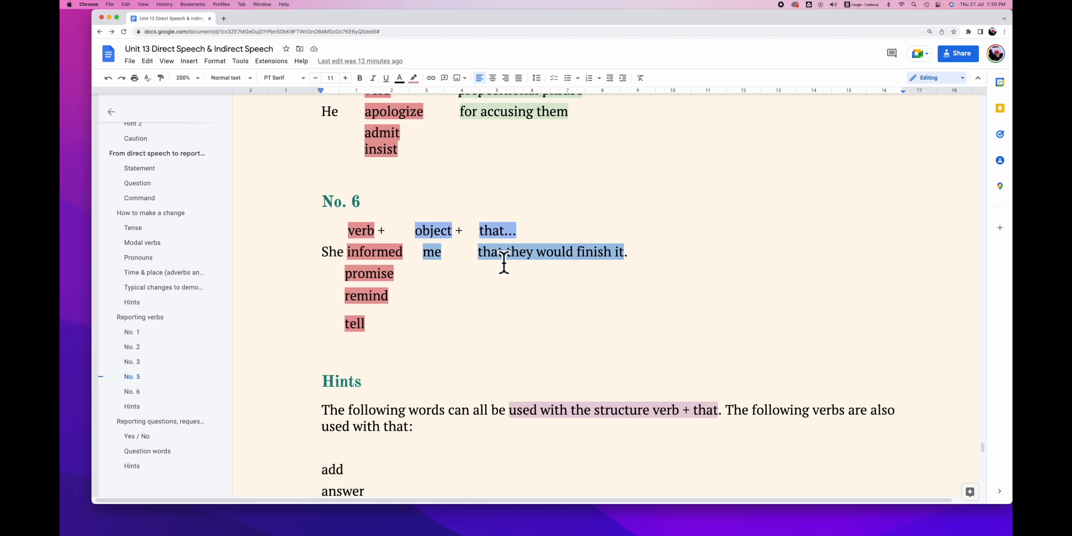
- Quote 'that' in the Hints sentence and highlight the verbs add through reply
{"action": "scroll", "scroll_direction": "down", "scroll_amount": 3}
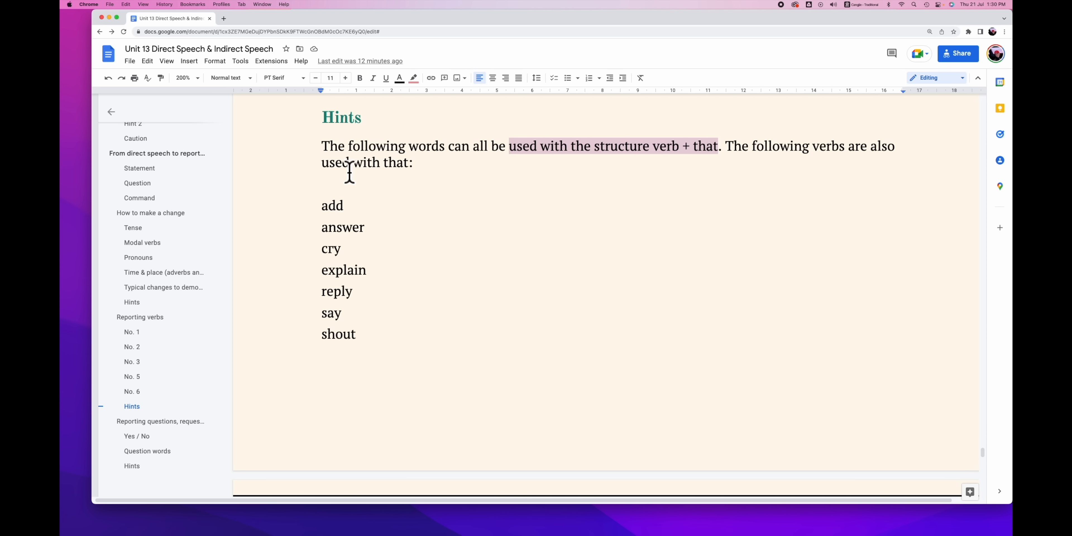
{"action": "mouse_move", "coordinate": [387, 171]}
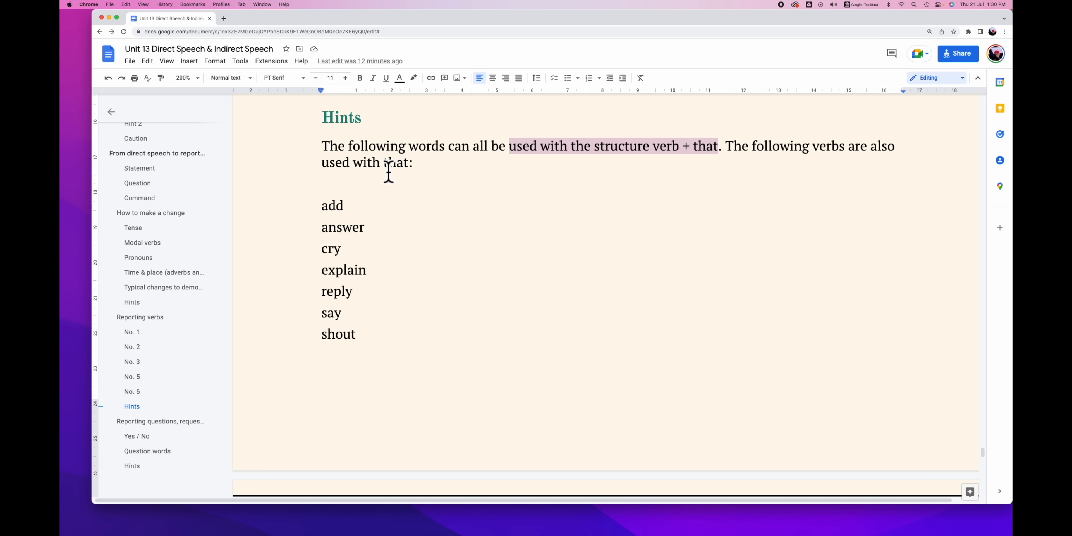
{"action": "type", "text": "'"}
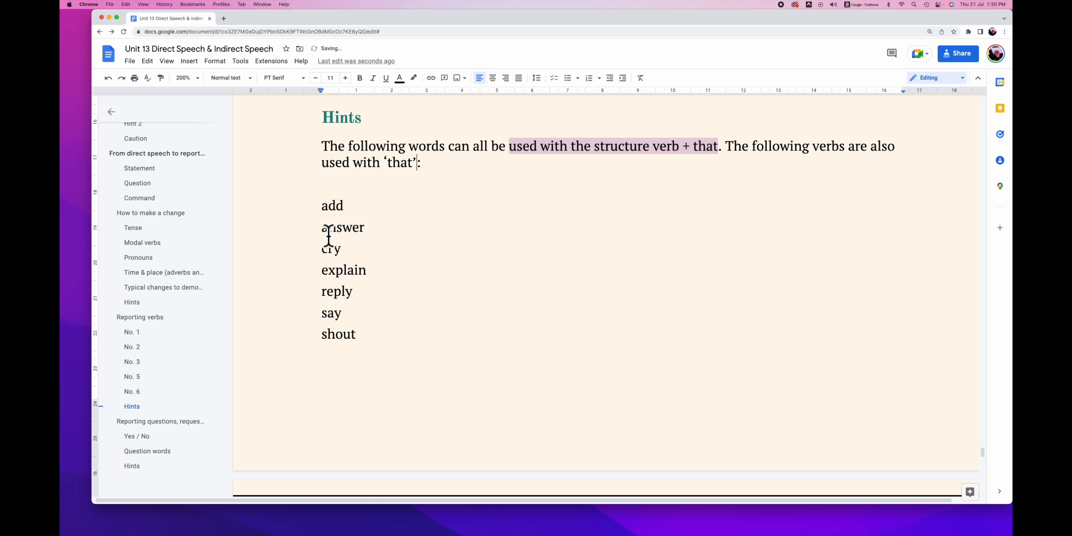
{"action": "left_click_drag", "start_coordinate": [322, 205], "coordinate": [360, 290]}
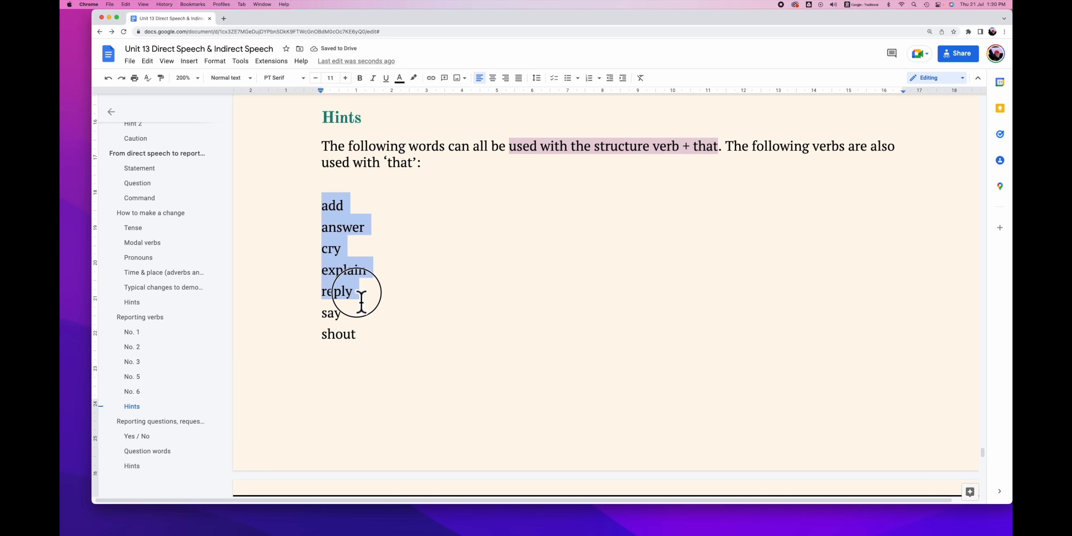